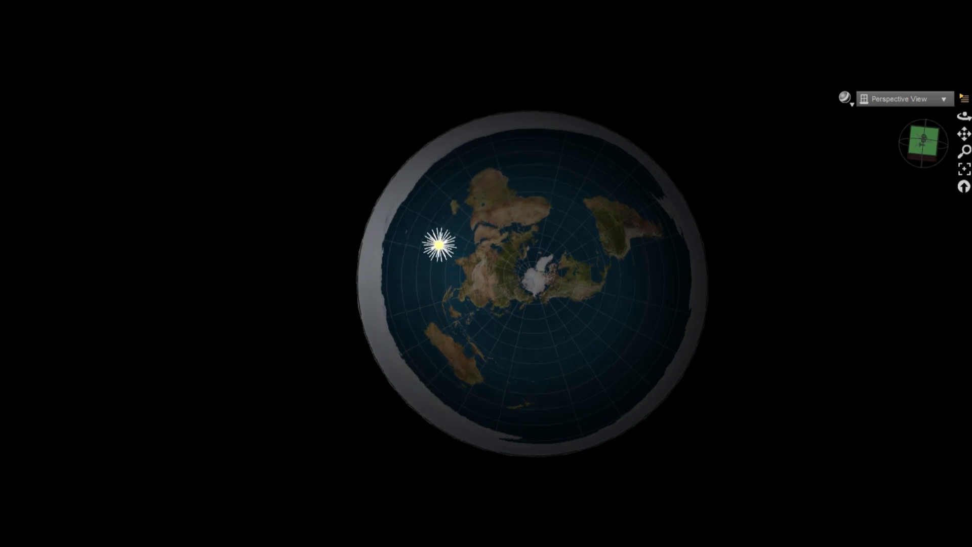
Step: Orbit the viewport from top-down to a Right side view showing the sun above the disc
left_click_drag(924, 143, 925, 123)
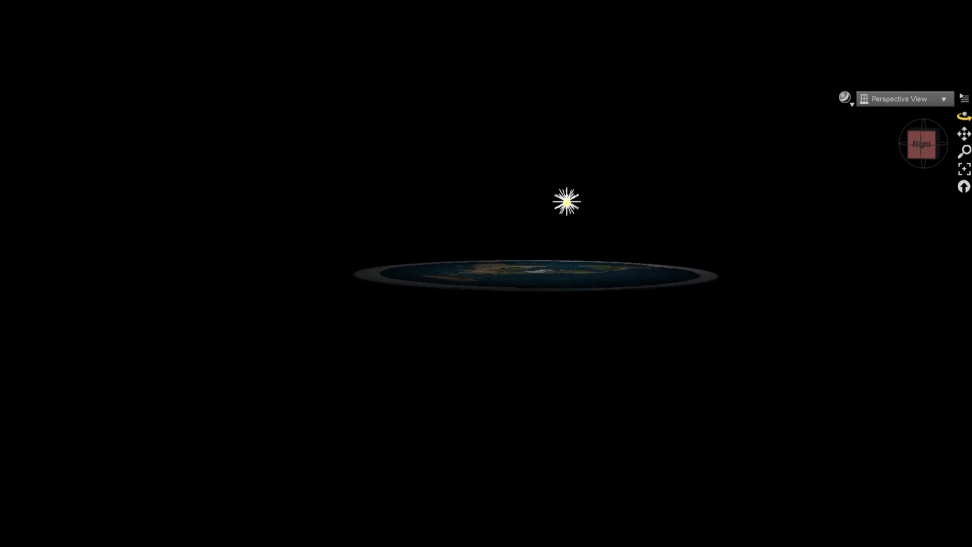